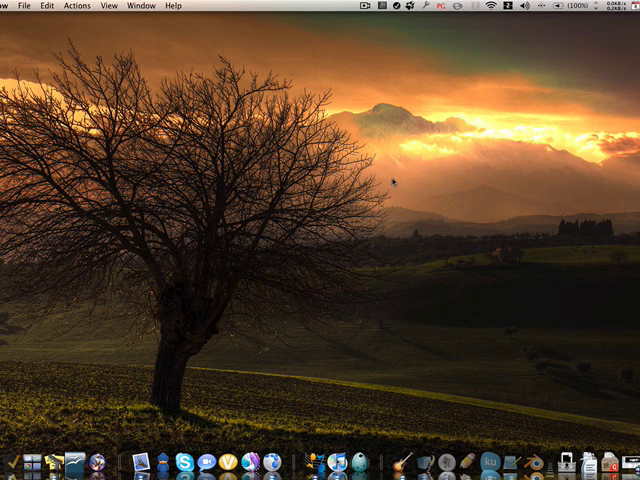
pyautogui.moveTo(388, 196)
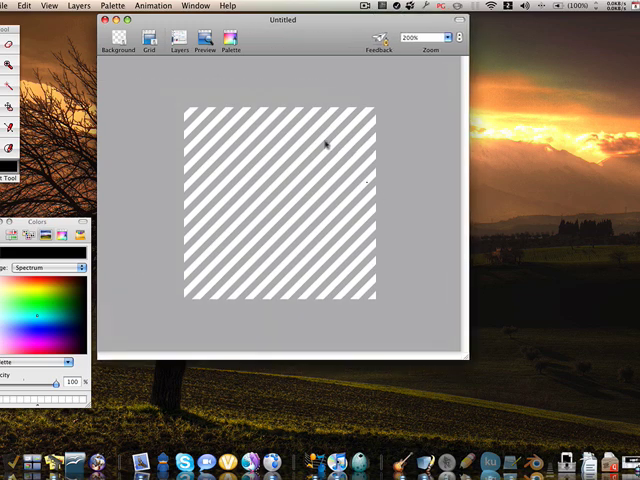
pyautogui.moveTo(240, 172)
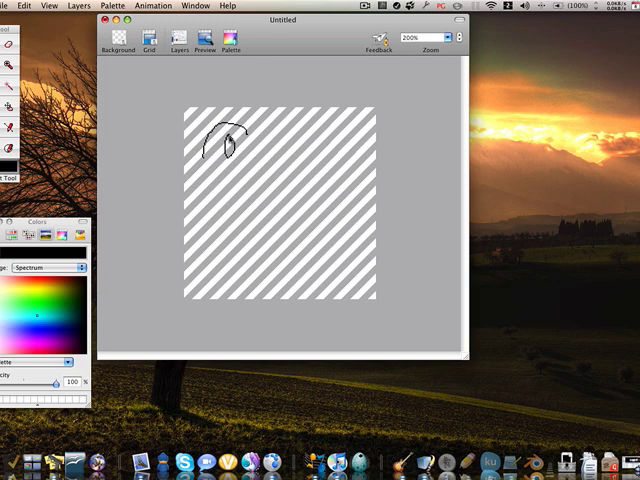
# Draw a freehand stroke of the face outline on the striped Pixen canvas.
pyautogui.moveTo(240, 144); pyautogui.dragTo(232, 184)
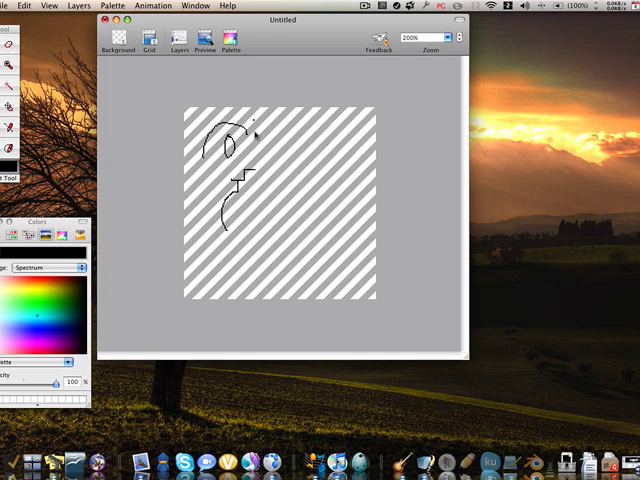
pyautogui.moveTo(256, 212)
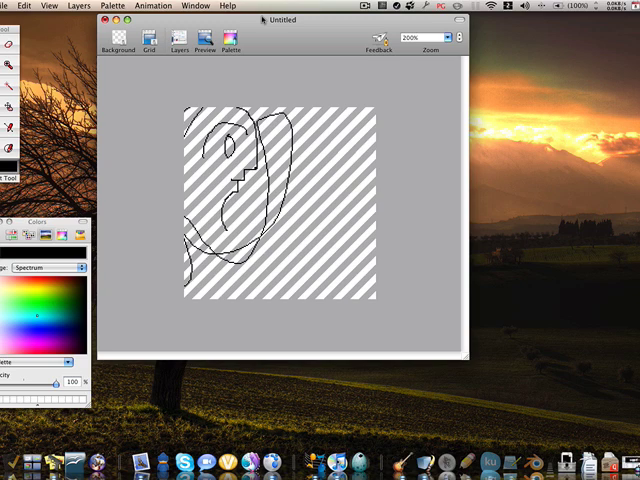
pyautogui.moveTo(224, 62)
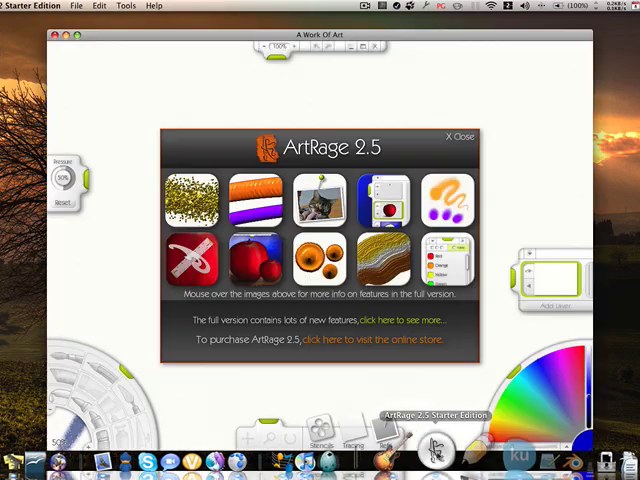
# Dismiss the ArtRage feature overview and make a test stroke on the canvas.
pyautogui.click(454, 136)
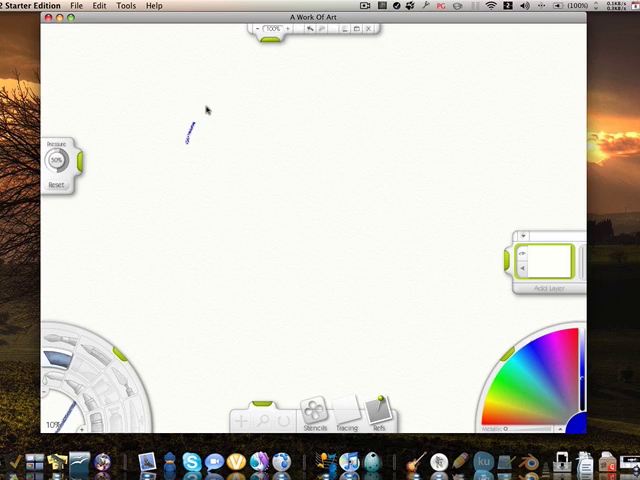
pyautogui.moveTo(188, 140); pyautogui.dragTo(220, 98)
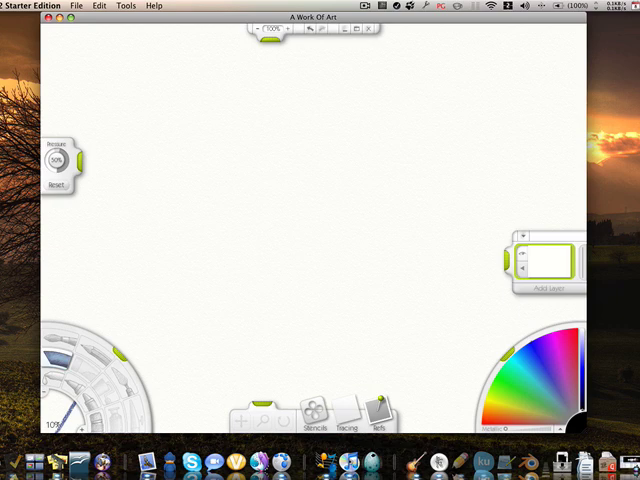
# Draw the black face profile, then add loose grey scribbles near the top left.
pyautogui.moveTo(218, 150); pyautogui.dragTo(200, 200)
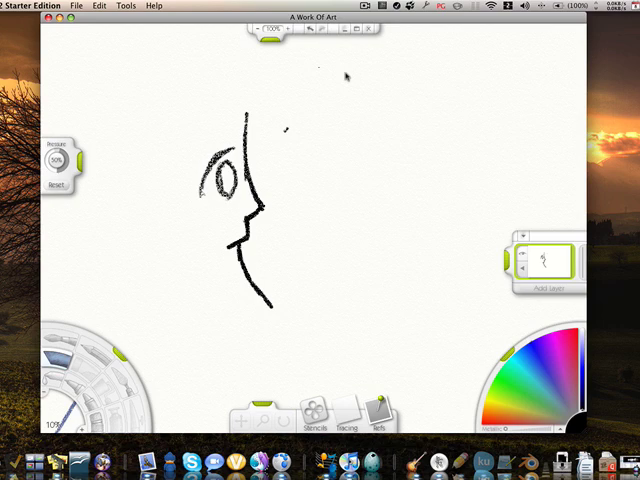
pyautogui.moveTo(552, 262)
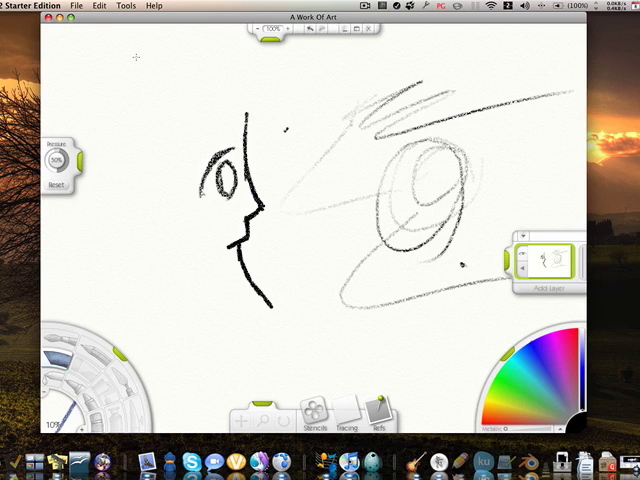
pyautogui.moveTo(144, 68); pyautogui.dragTo(156, 96)
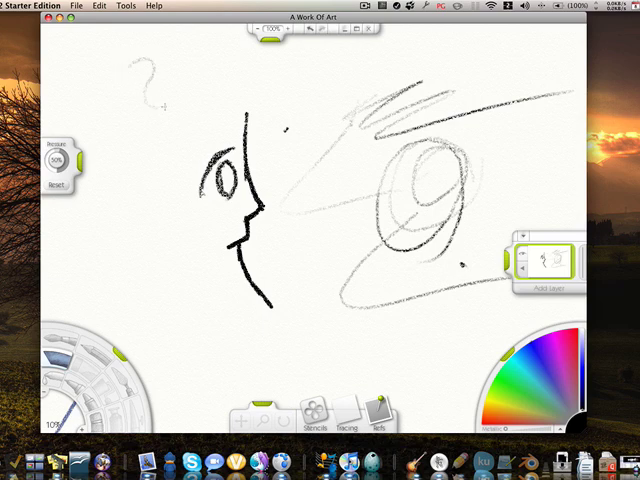
pyautogui.moveTo(140, 80); pyautogui.dragTo(270, 84)
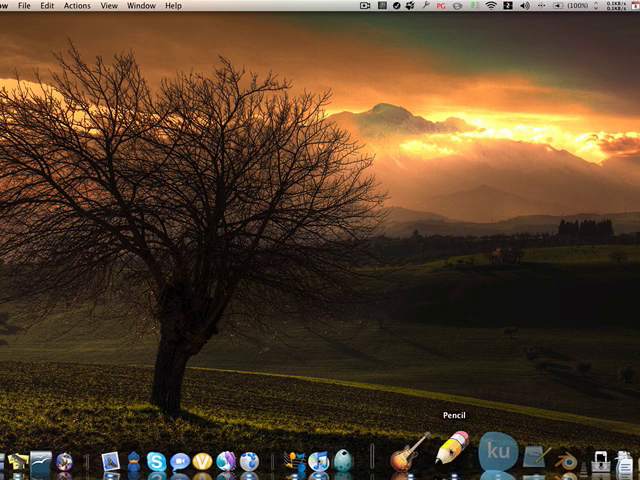
pyautogui.click(456, 452)
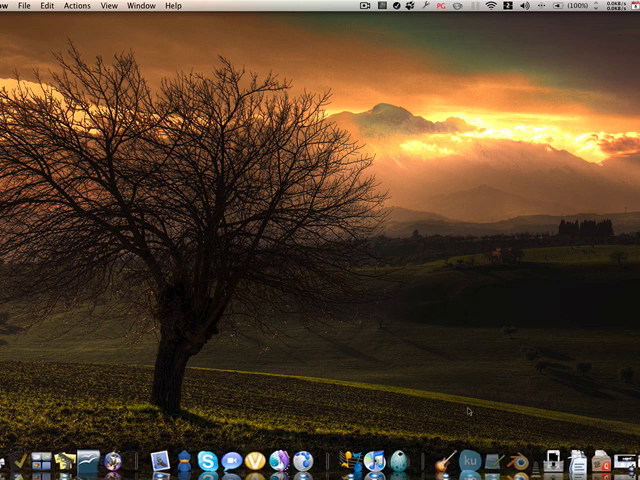
pyautogui.moveTo(476, 456)
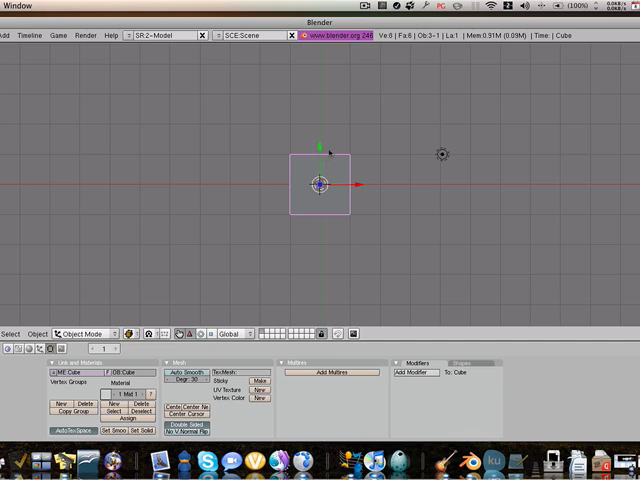
pyautogui.moveTo(340, 180)
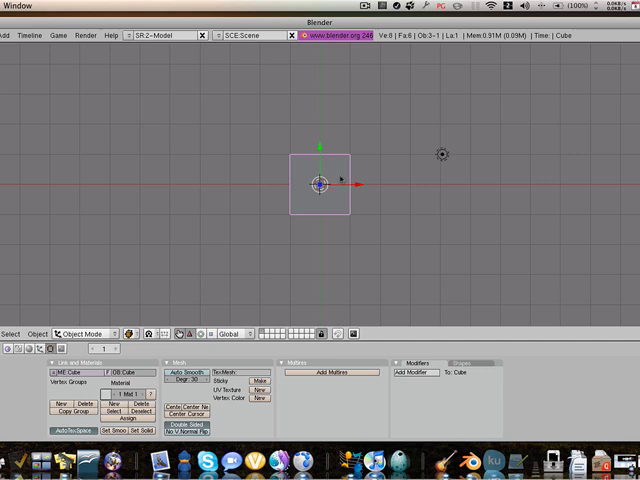
pyautogui.moveTo(336, 164)
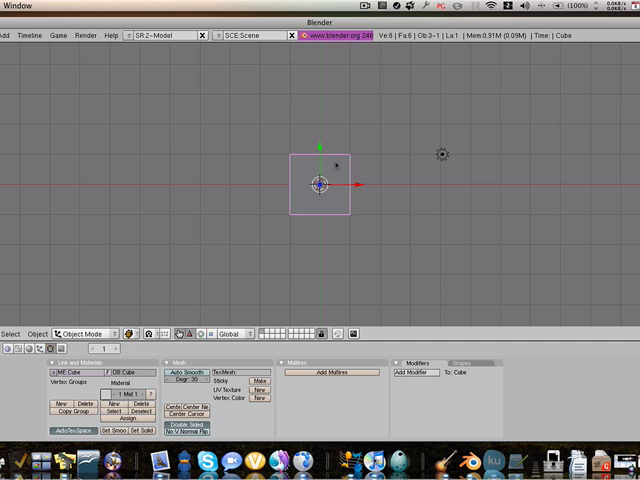
pyautogui.moveTo(428, 144)
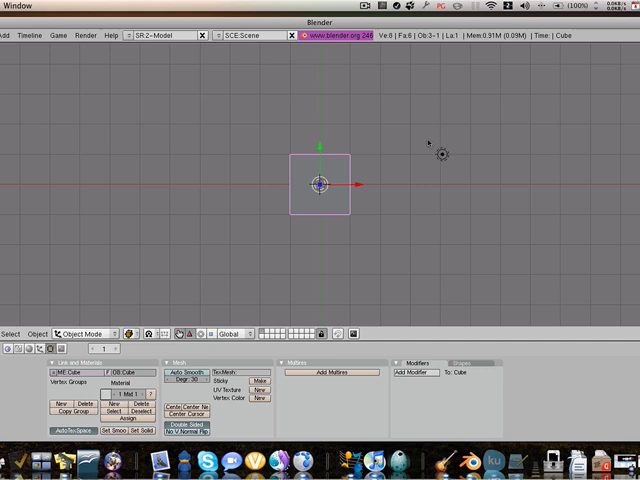
pyautogui.moveTo(330, 144)
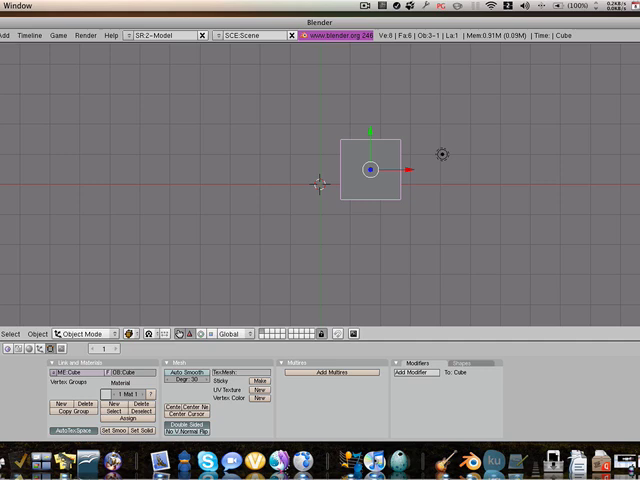
pyautogui.moveTo(458, 348)
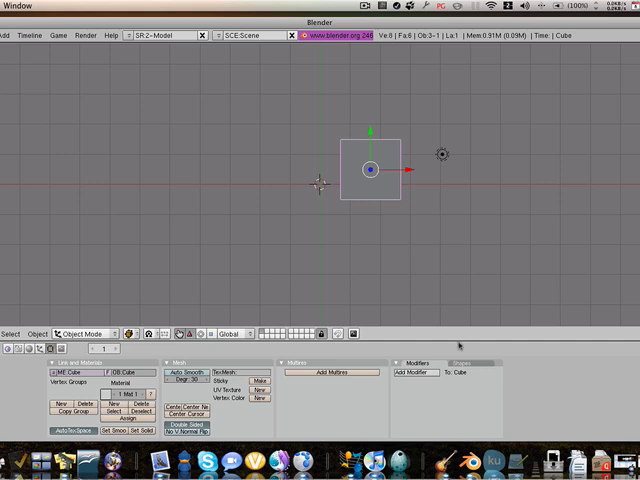
# Close Blender's 3D scene window, returning to the Finder desktop.
pyautogui.click(20, 8)
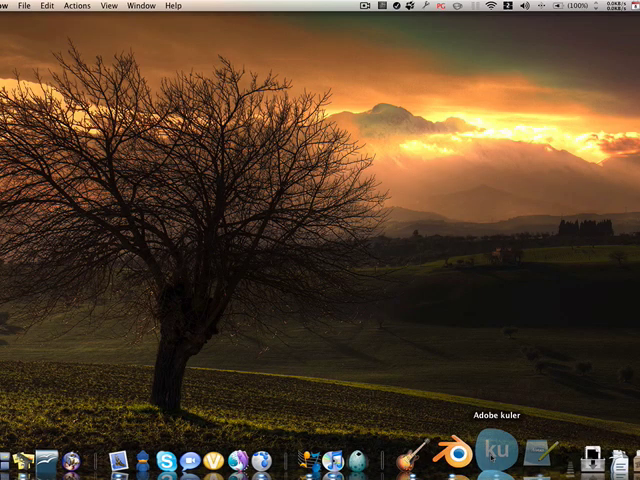
pyautogui.moveTo(482, 458)
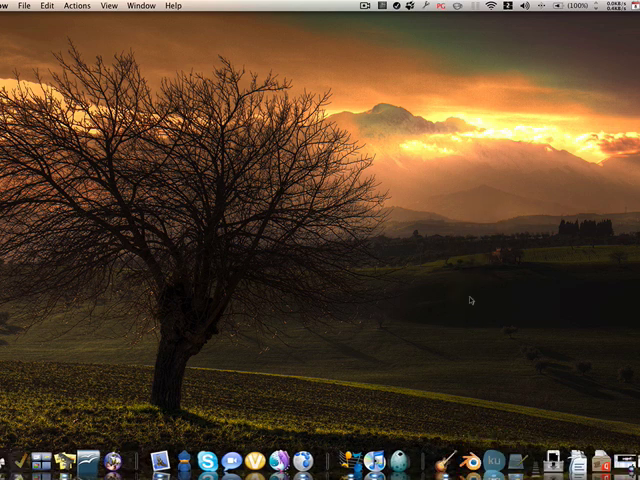
pyautogui.moveTo(478, 456)
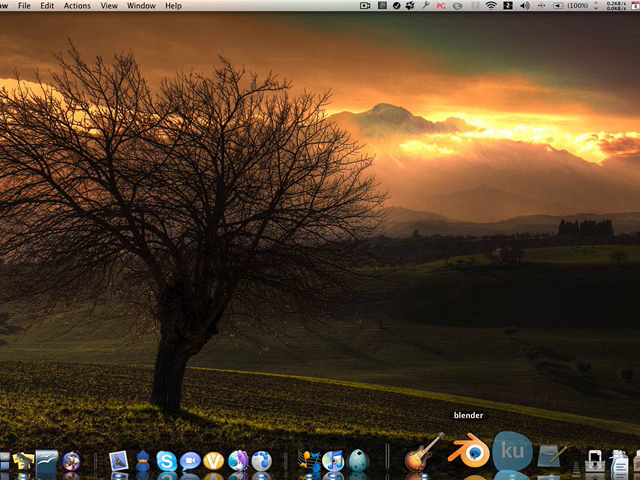
pyautogui.rightClick(484, 452)
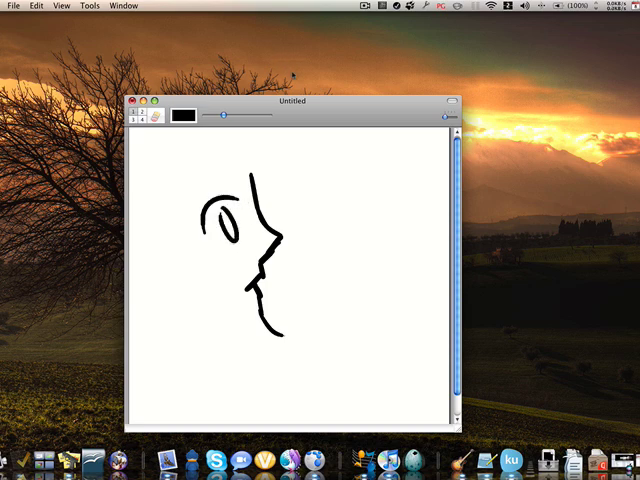
pyautogui.moveTo(268, 140)
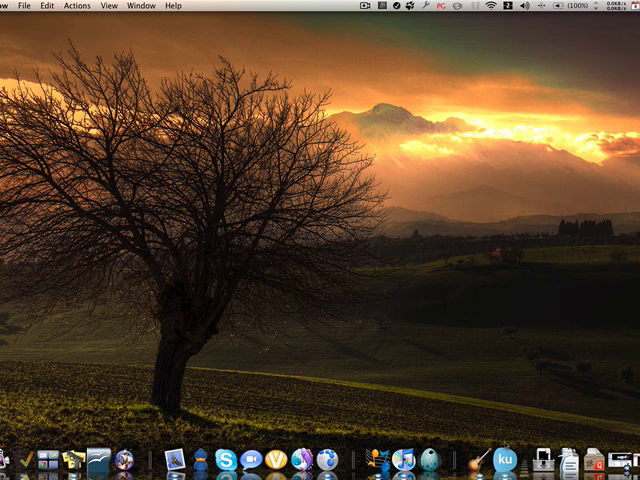
# Show Adobe Kuler's colour-scheme panel and scroll through the popular swatches.
pyautogui.click(508, 454)
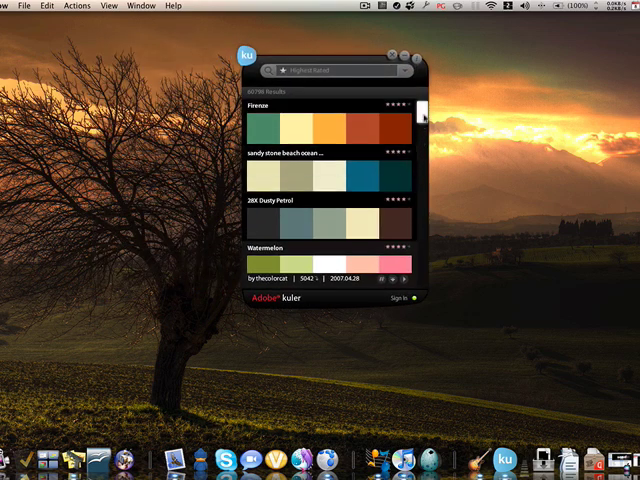
pyautogui.scroll(-3)
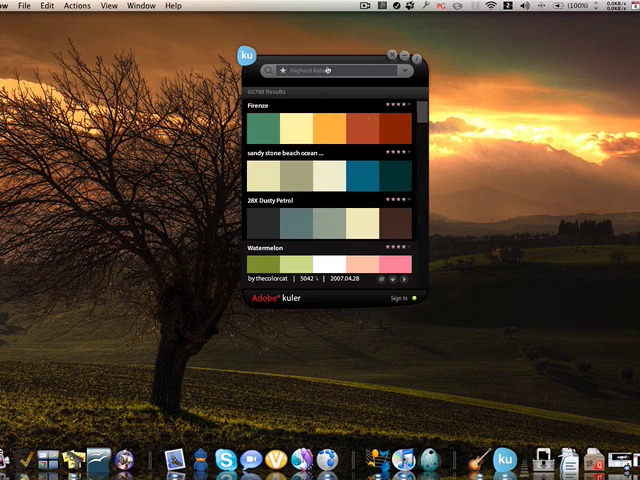
pyautogui.moveTo(416, 36)
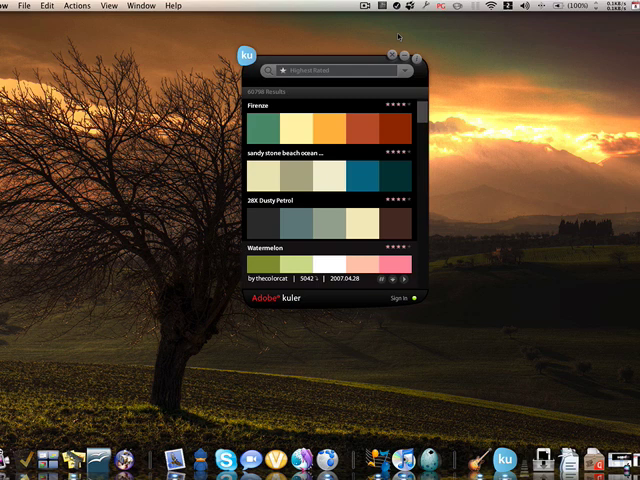
pyautogui.moveTo(394, 48)
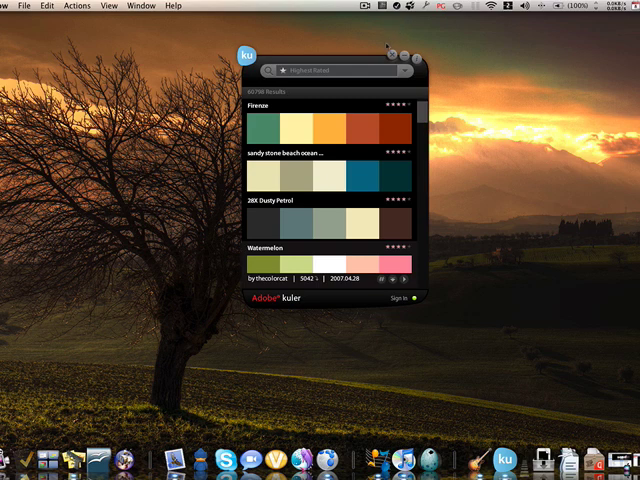
pyautogui.moveTo(312, 176)
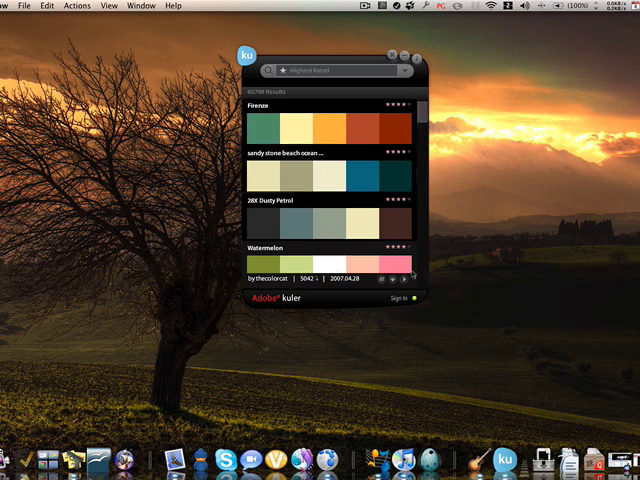
pyautogui.moveTo(358, 244)
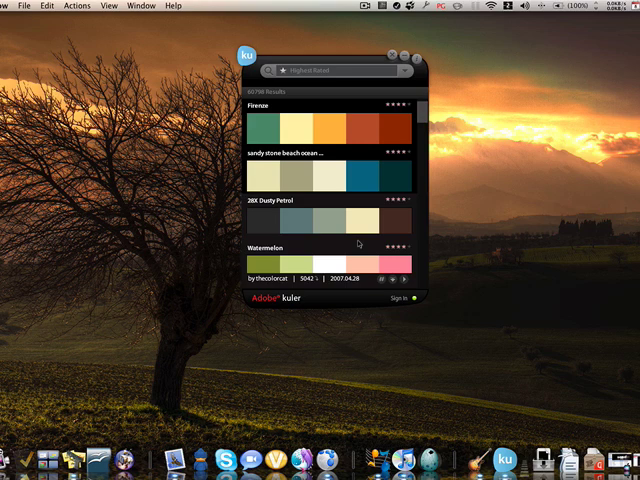